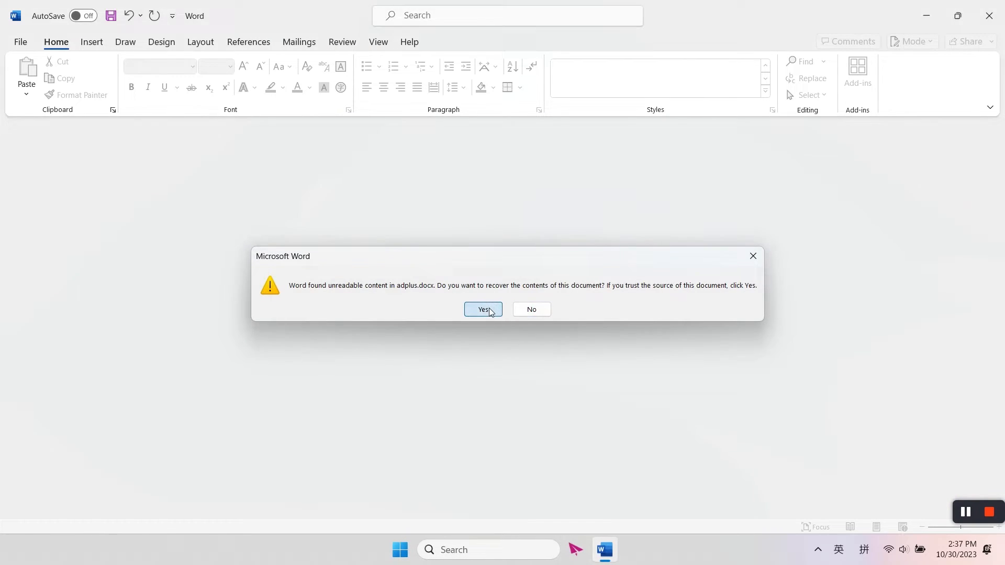
Step: Accept recovering adplus.docx's unreadable contents and dismiss the resulting open-file error
left_click(481, 310)
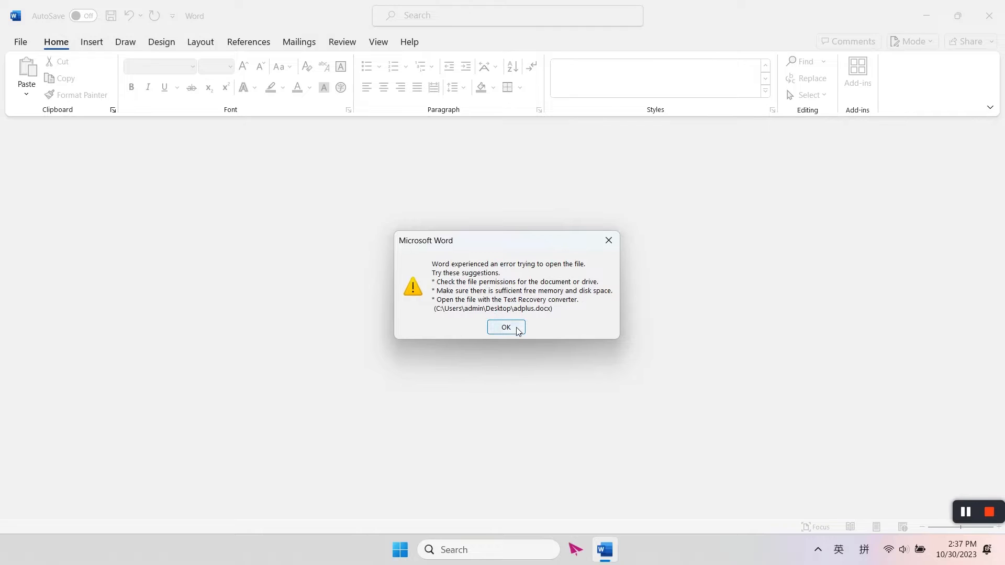
left_click(506, 328)
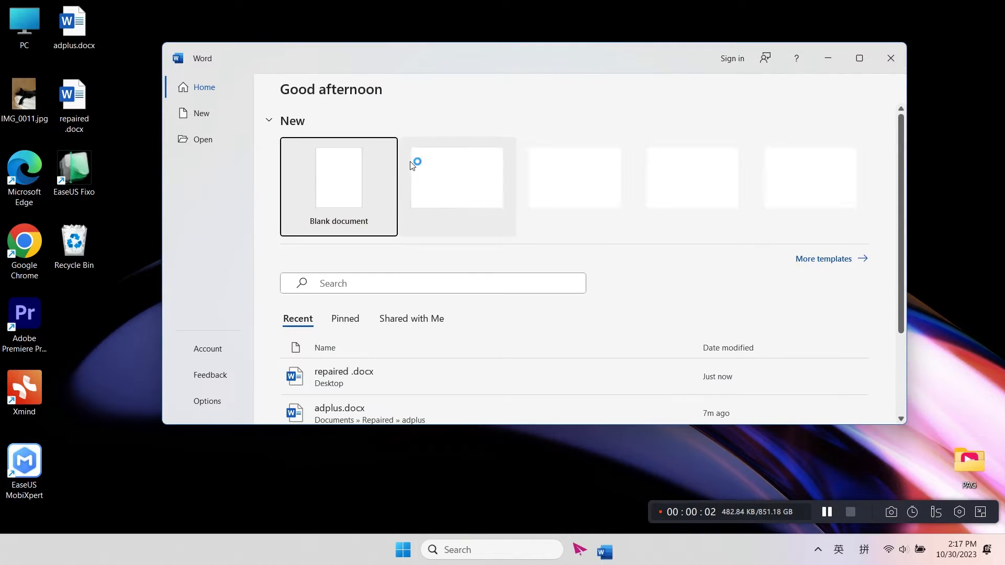
Step: Create a blank document and insert the text of repaired .docx from the Desktop via Text from File
left_click(338, 187)
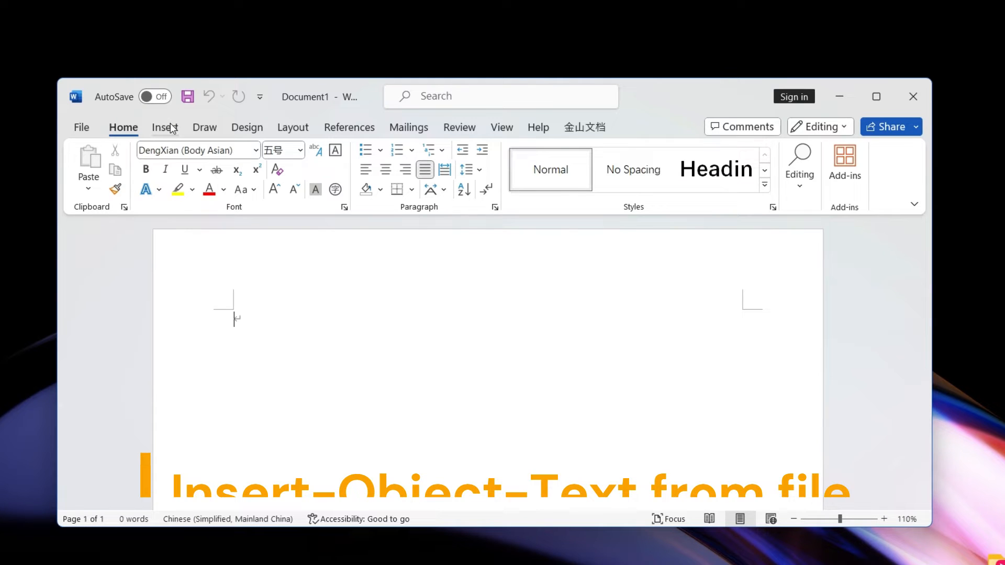
left_click(750, 189)
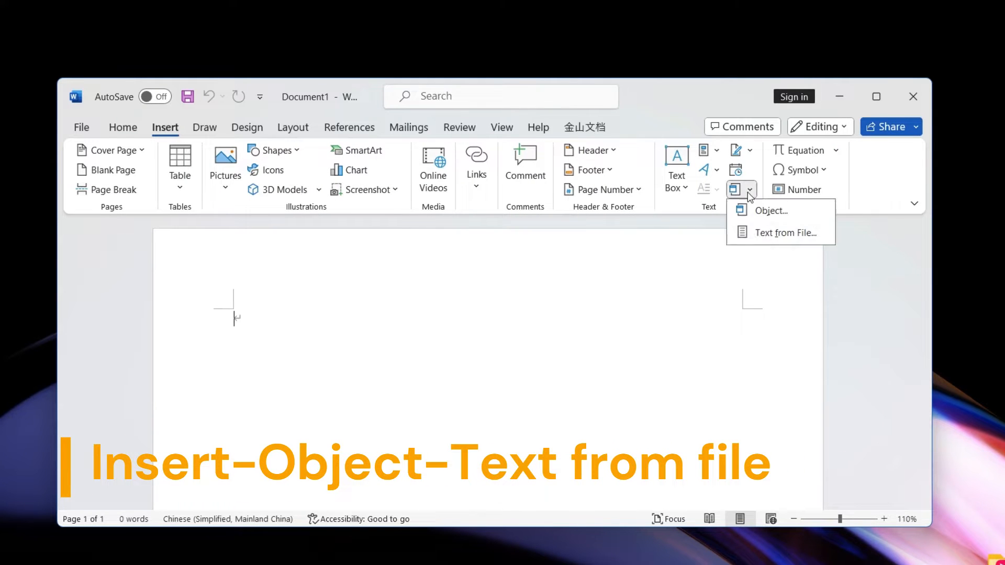
left_click(786, 232)
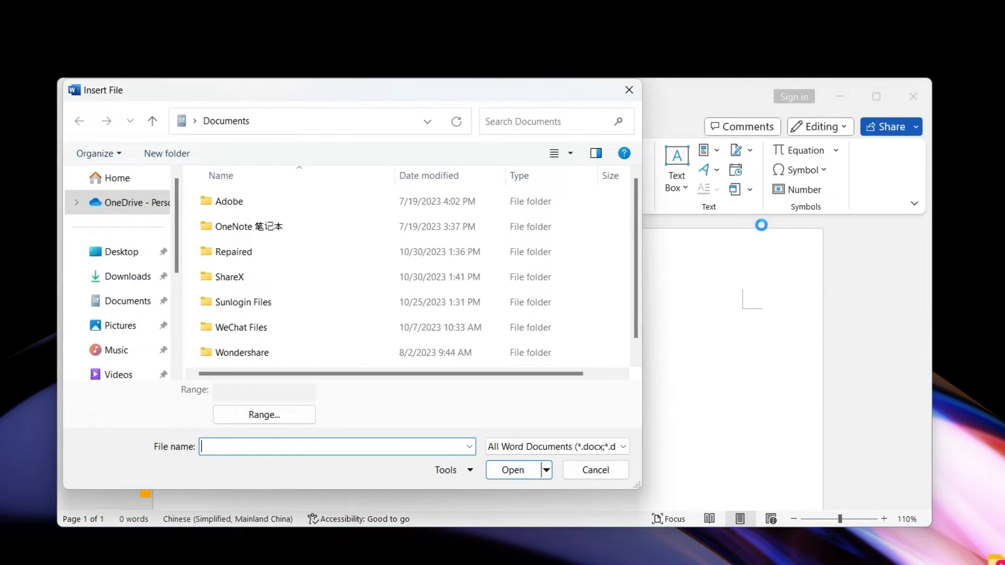
left_click(122, 251)
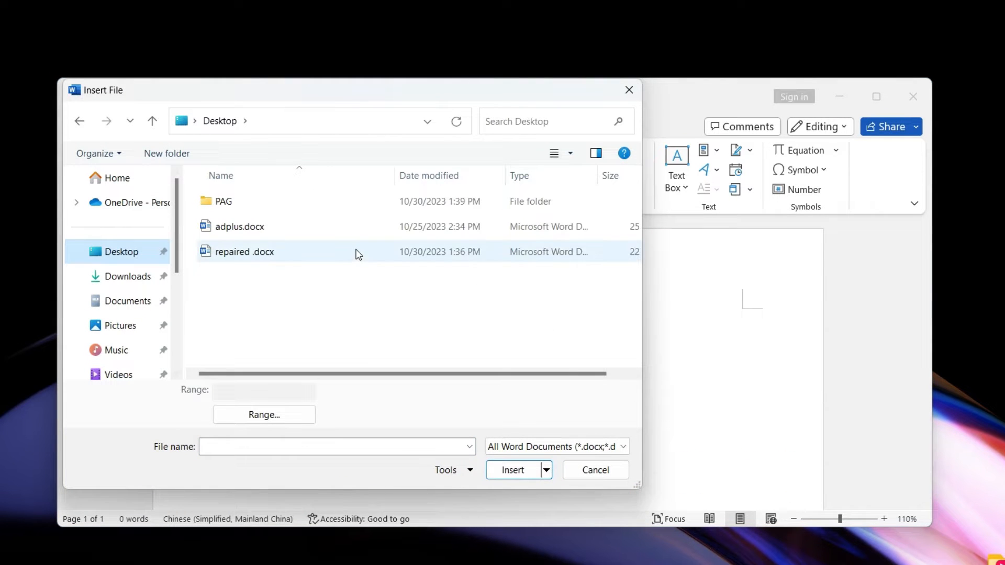
left_click(244, 251)
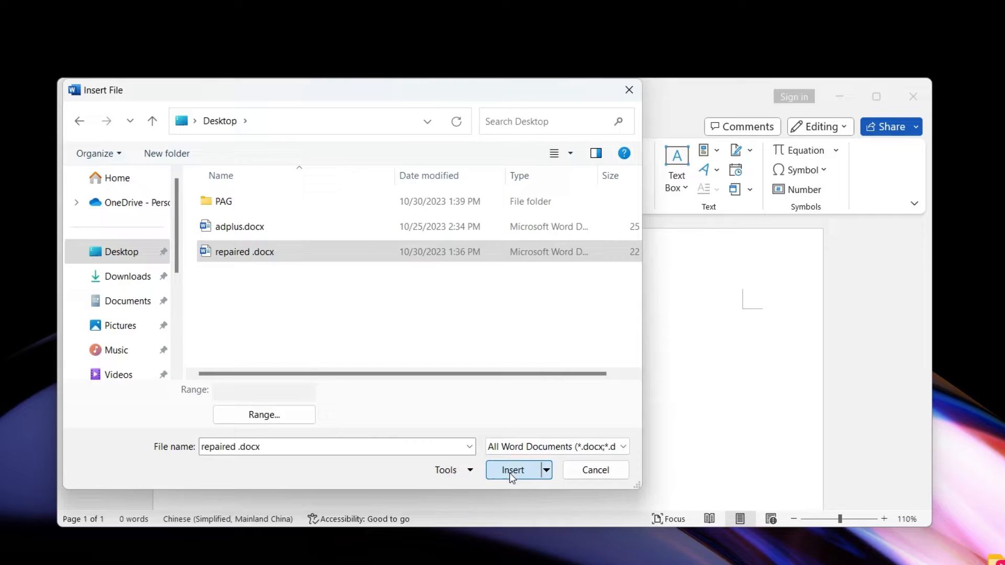
left_click(512, 470)
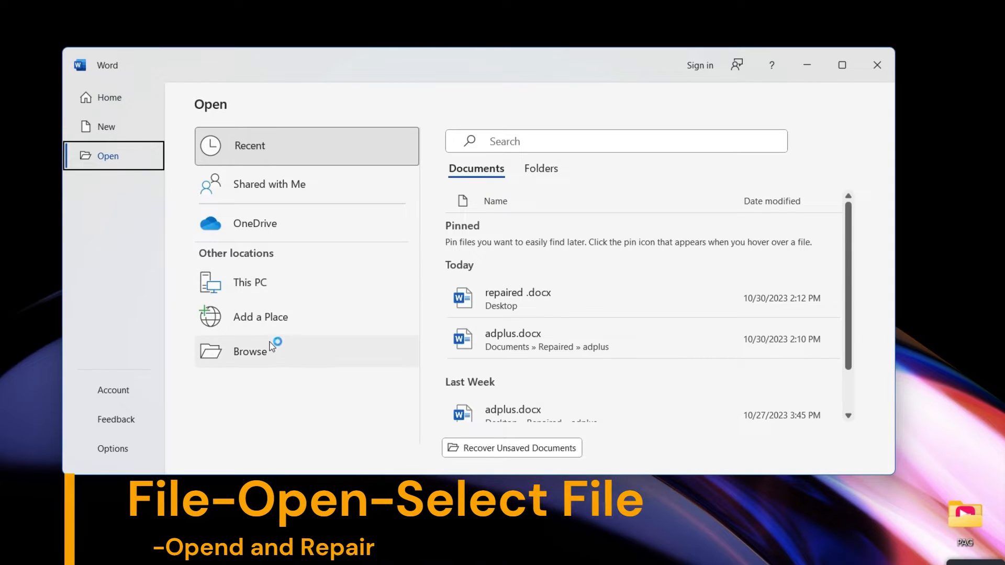
Step: Browse to repaired .docx on the Desktop and open it with Open and Repair
left_click(250, 352)
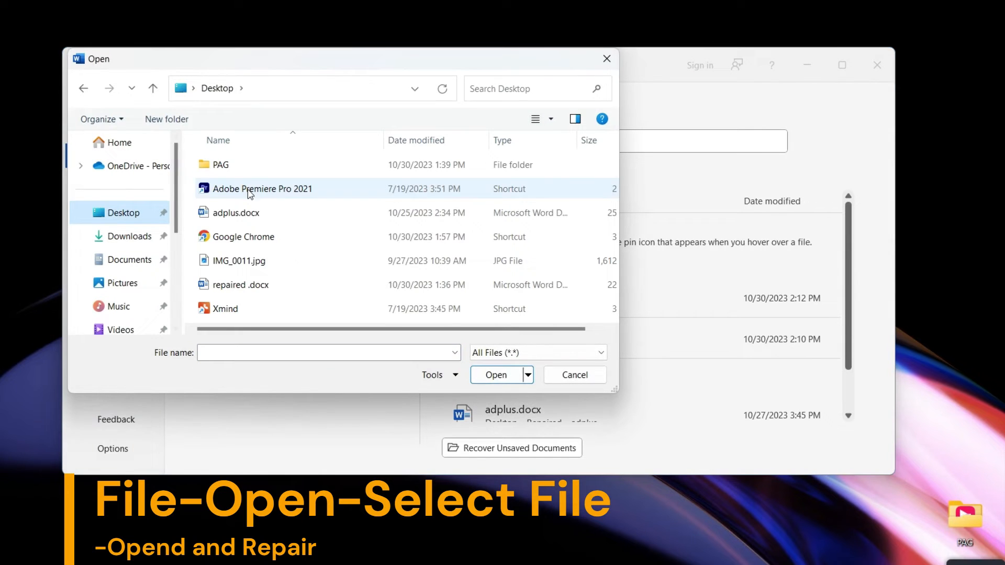
left_click(241, 285)
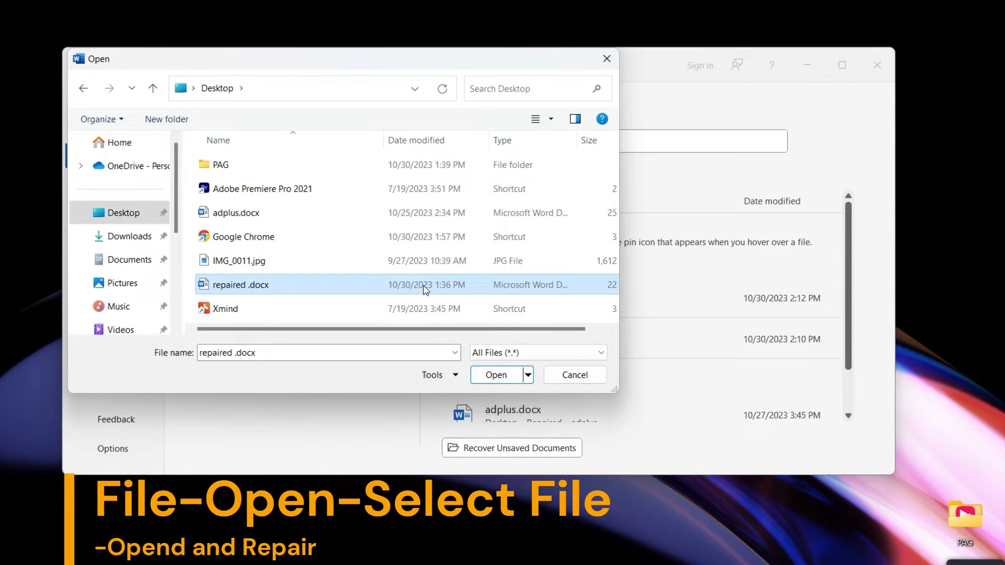
left_click(527, 375)
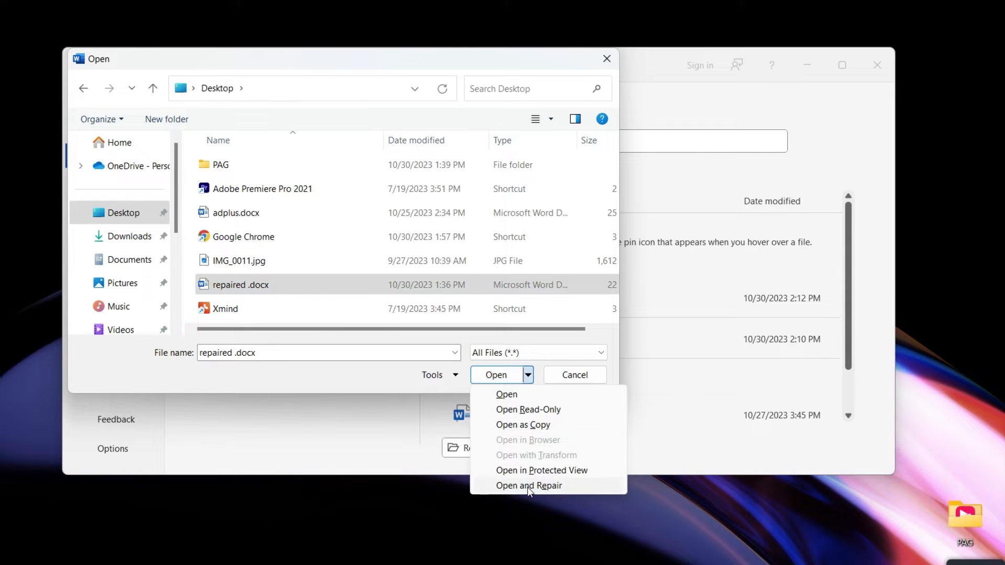
left_click(528, 485)
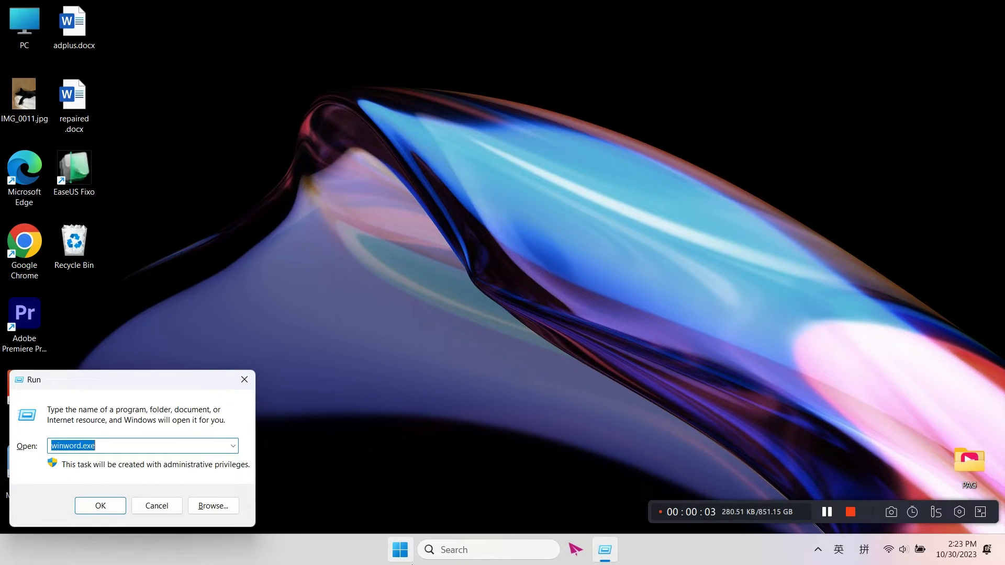
Step: Launch Word by running winword.exe from the Windows Run box
key("win+r")
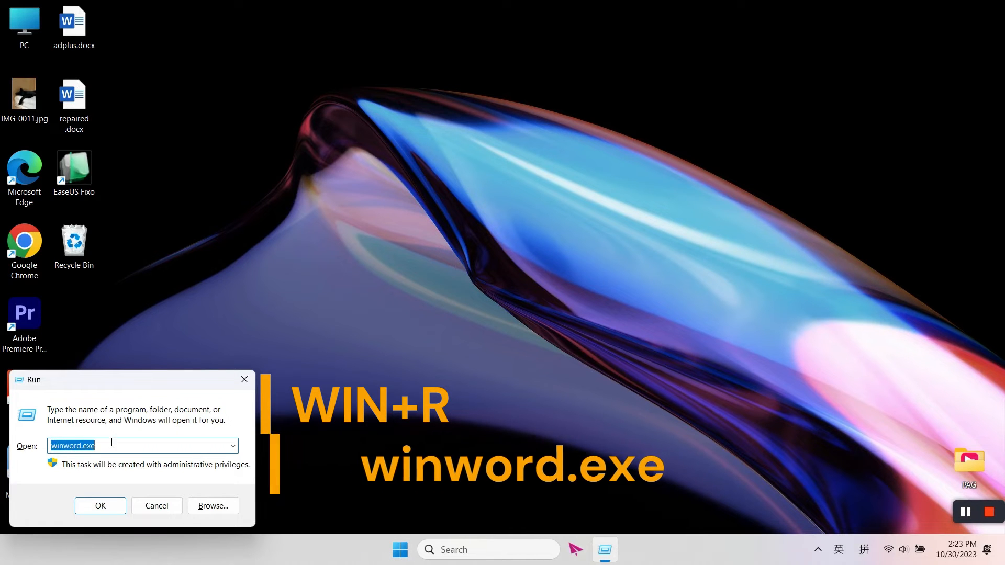
left_click(100, 506)
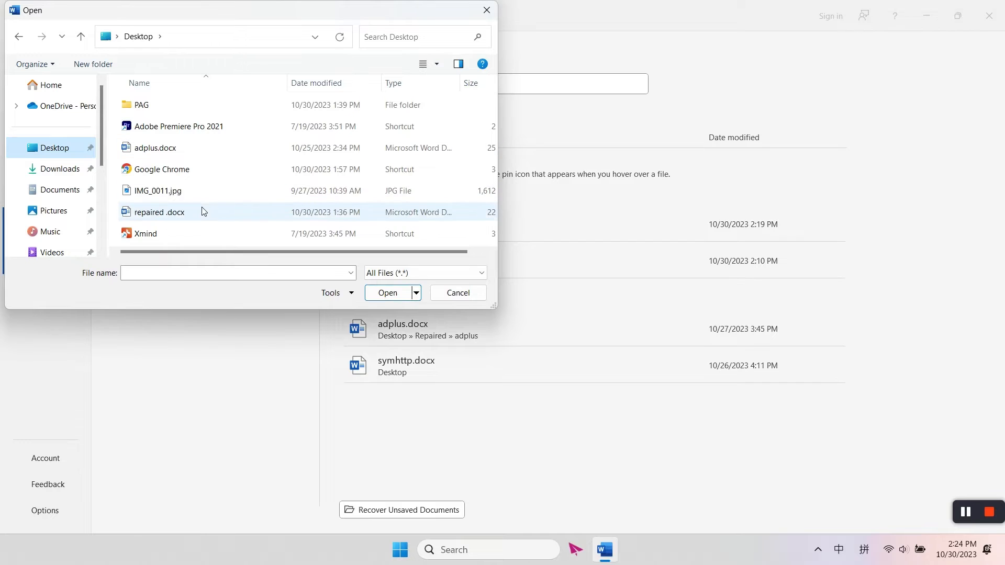
Step: Open repaired .docx, accept content recovery, and review the recovered 17-page text
left_click(387, 293)
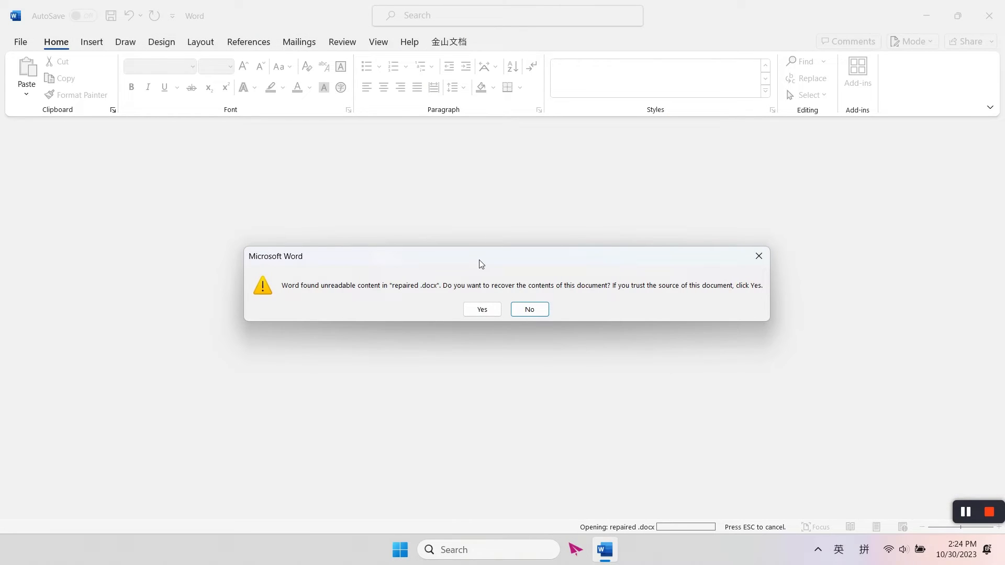
left_click(480, 310)
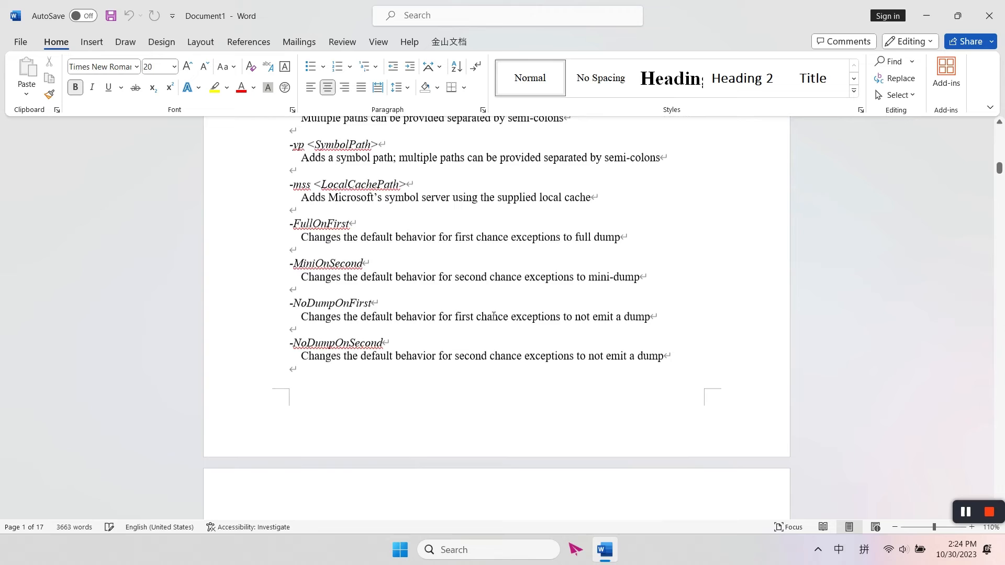
scroll("down", 3)
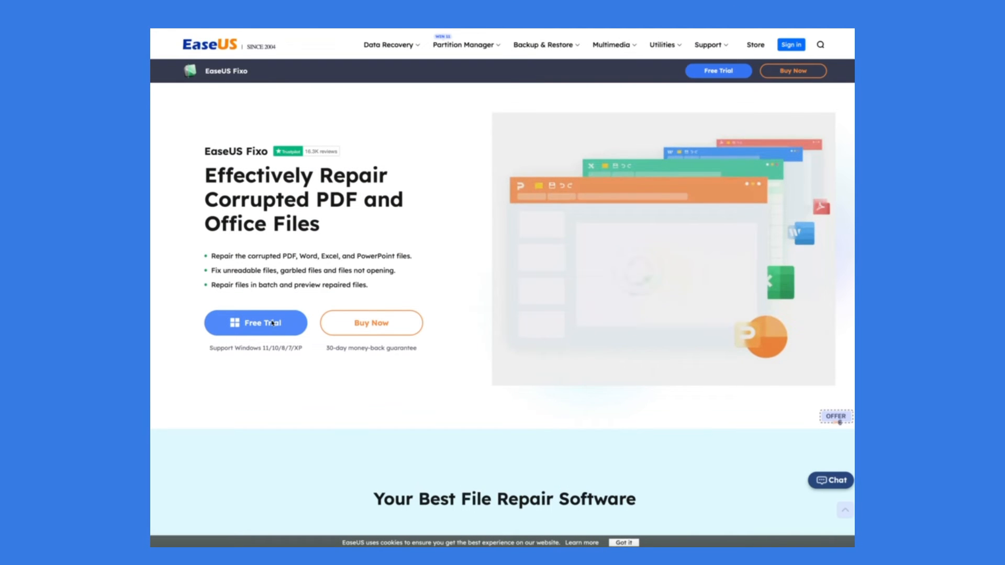
scroll("down", 3)
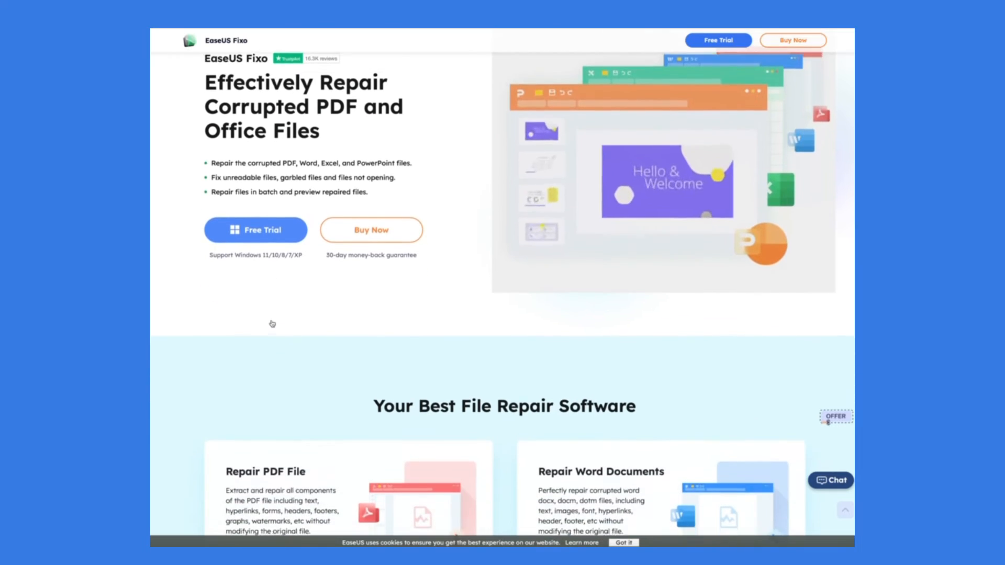
scroll("down", 3)
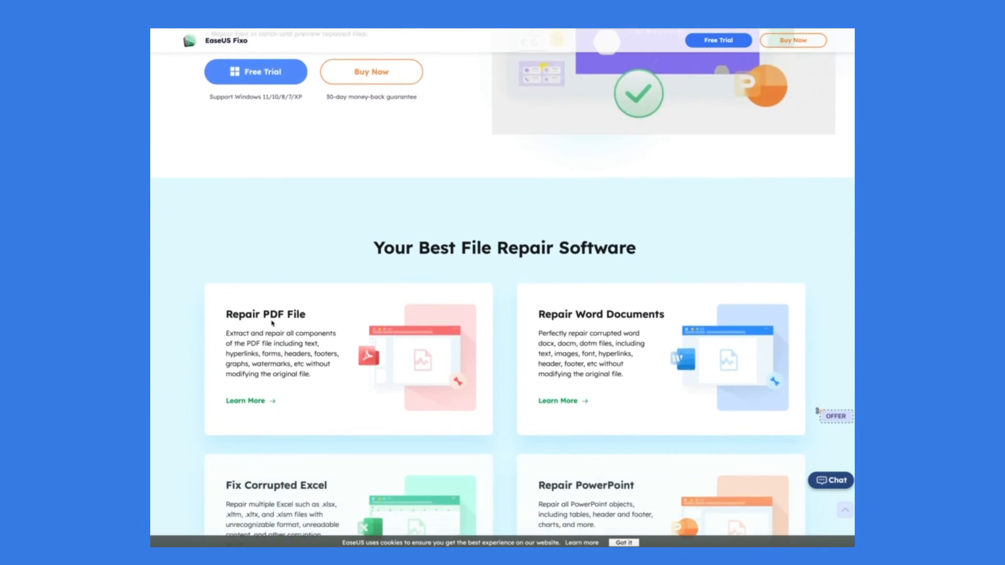
scroll("down", 3)
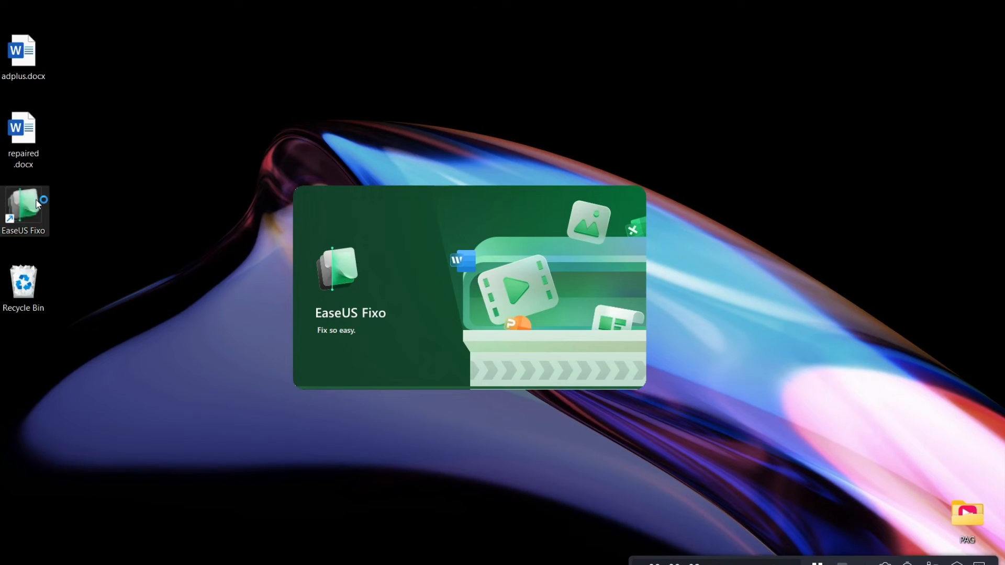
Step: Launch EaseUS Fixo, choose File Repair, and add adplus.docx from the Desktop
double_click(24, 203)
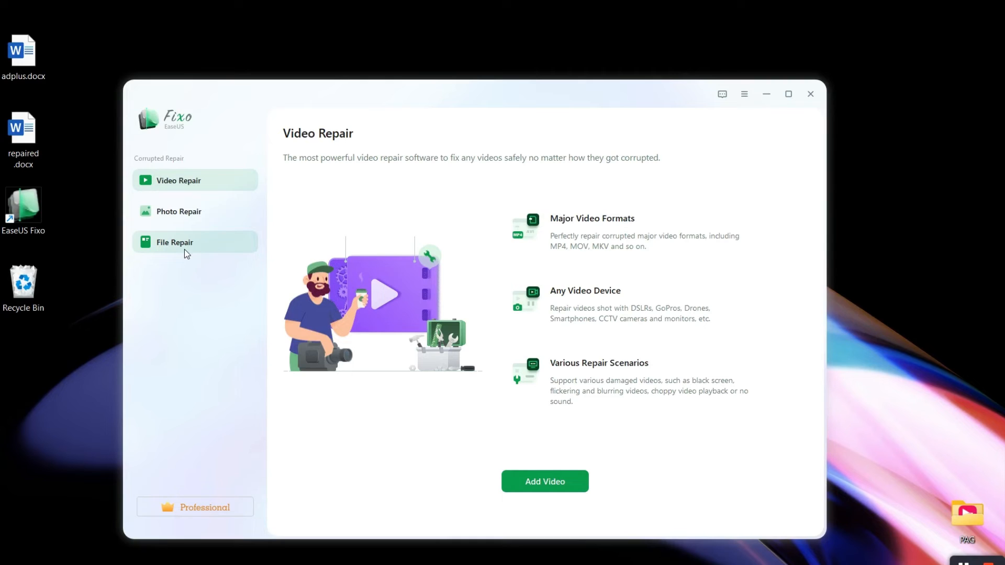
left_click(175, 242)
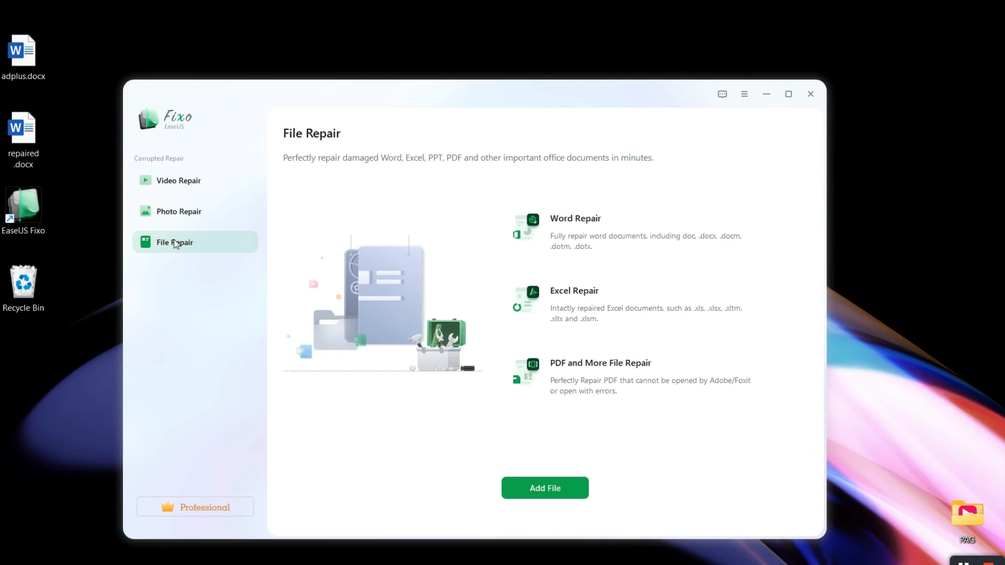
left_click(545, 488)
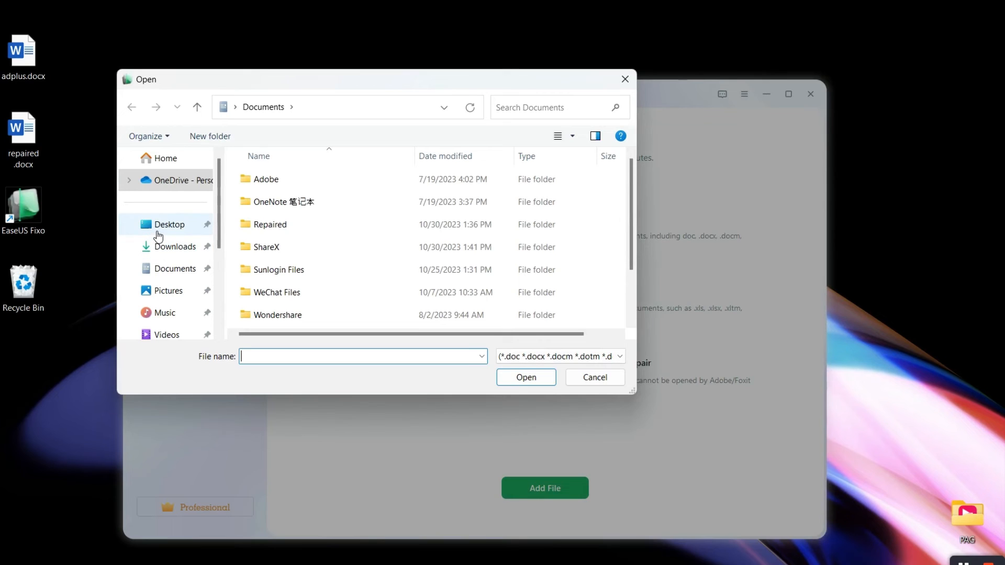
left_click(168, 224)
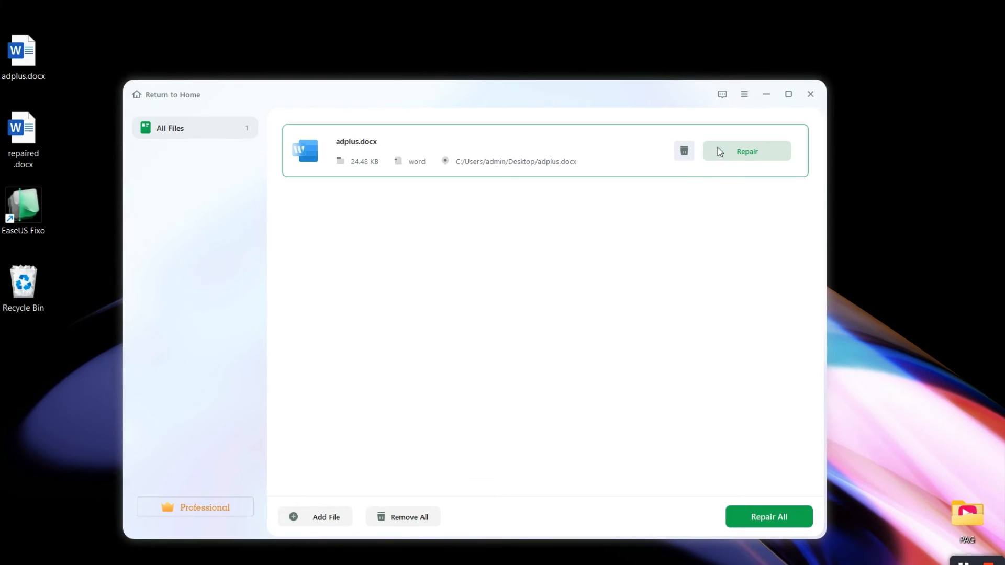
Step: Repair adplus.docx, preview the recovered content, and start saving the repaired file
left_click(746, 151)
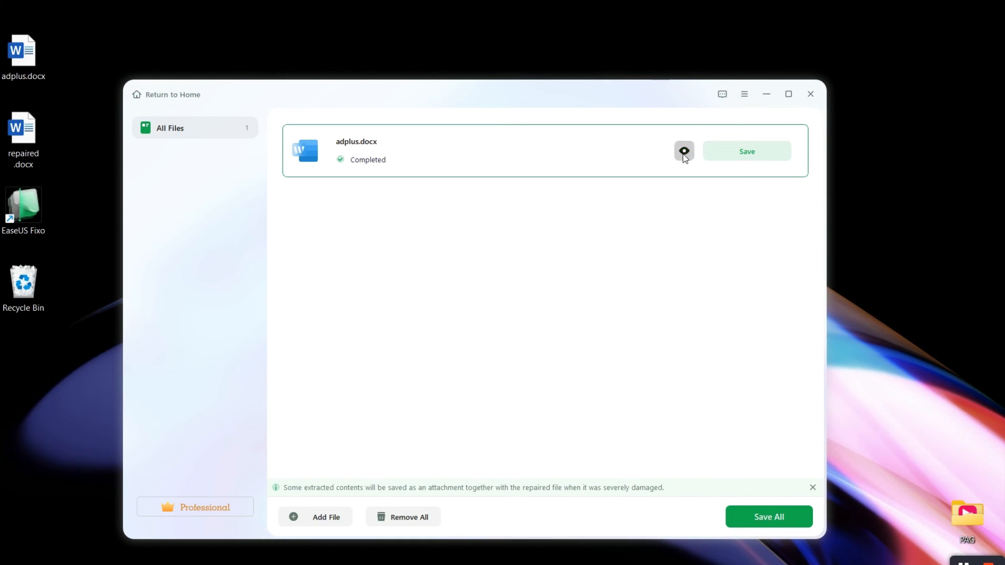
left_click(684, 150)
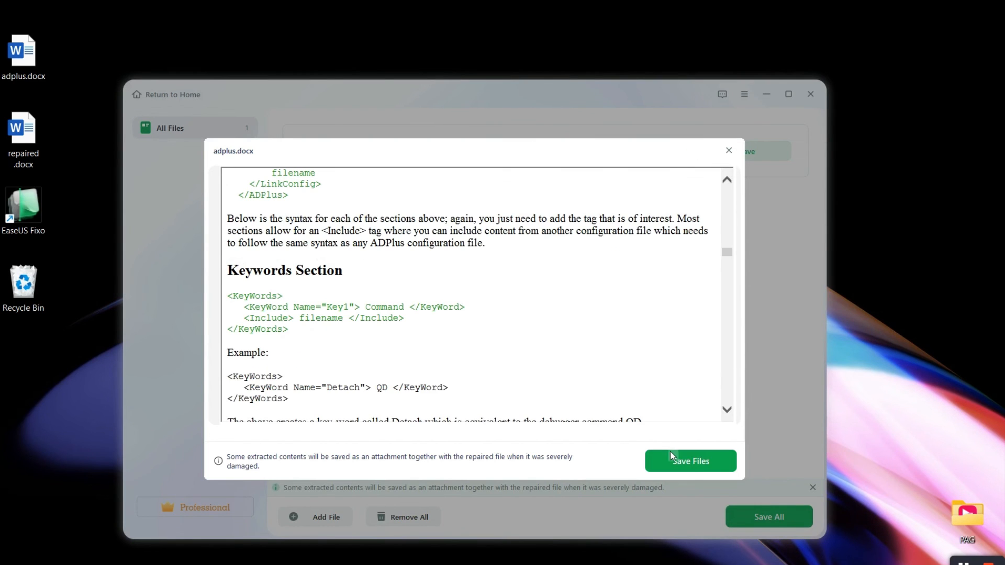
left_click(690, 460)
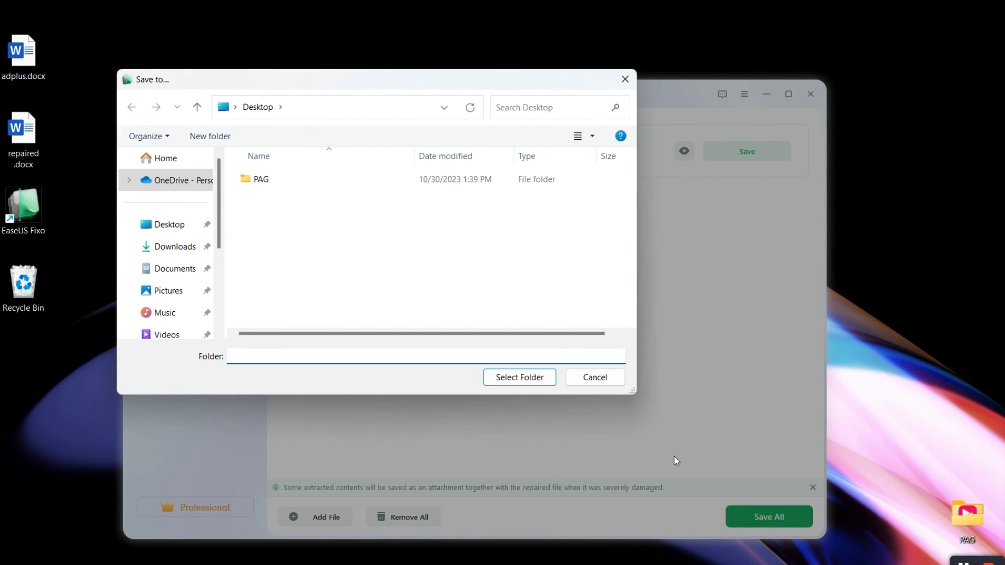